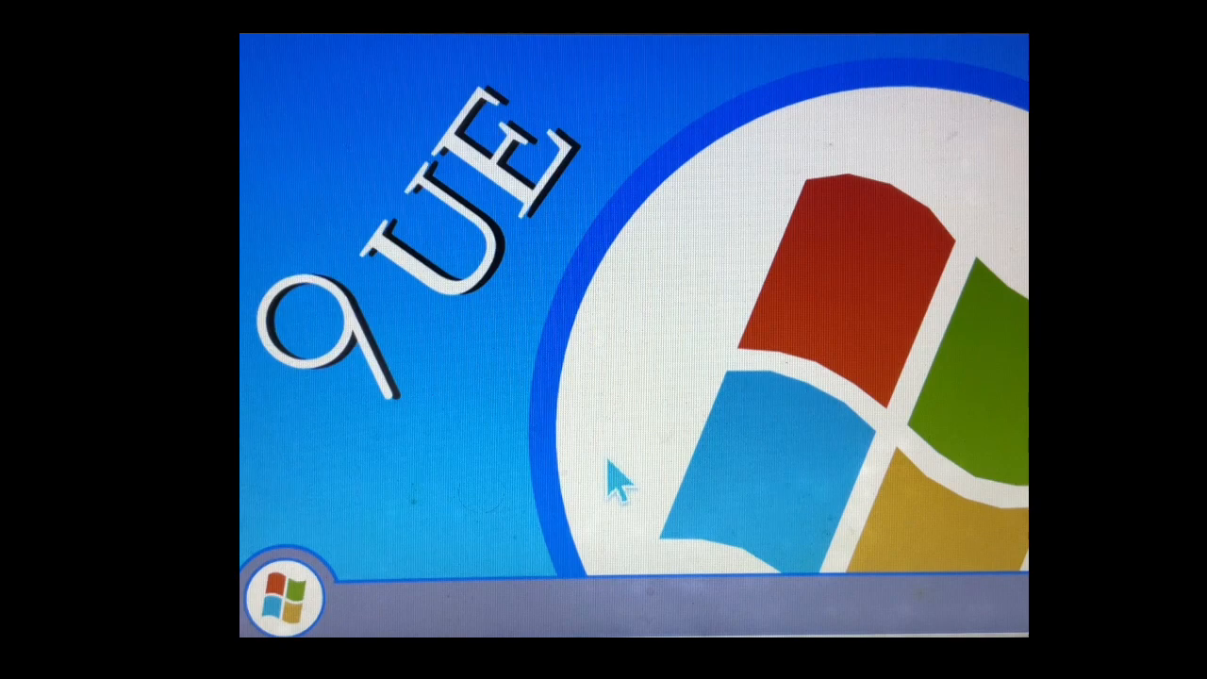
pyautogui.moveTo(575, 495)
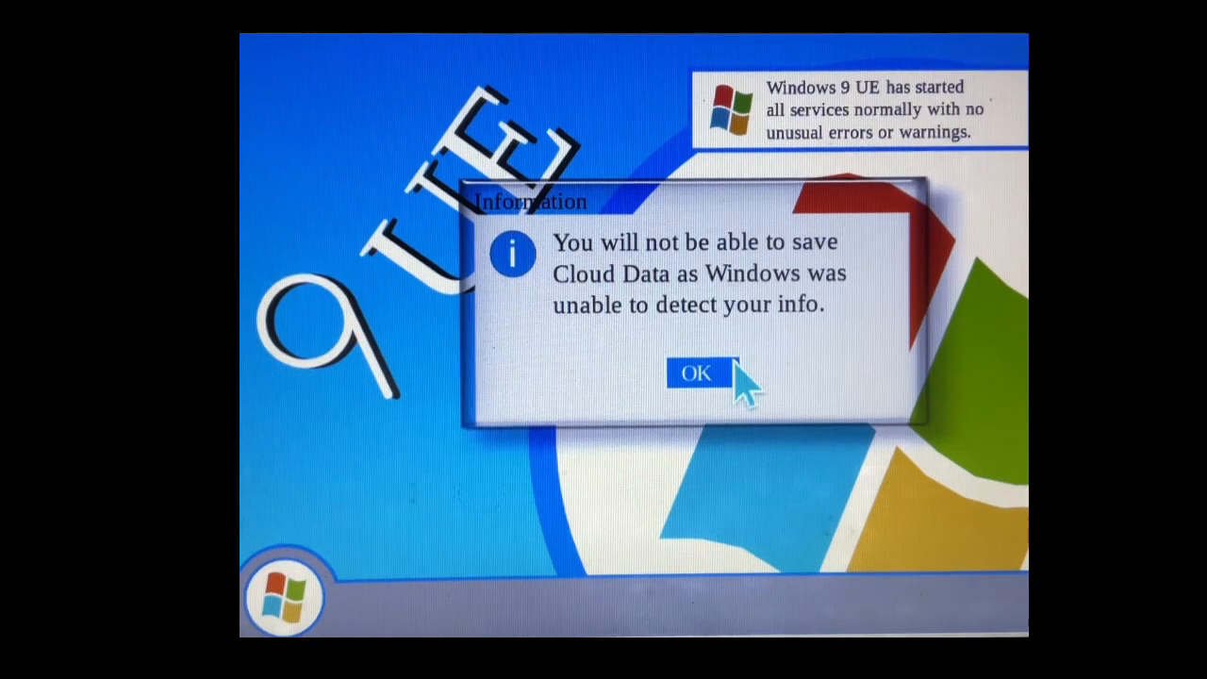
# - Dismiss the cloud-data Information notice with OK and open the Start Menu
pyautogui.click(695, 372)
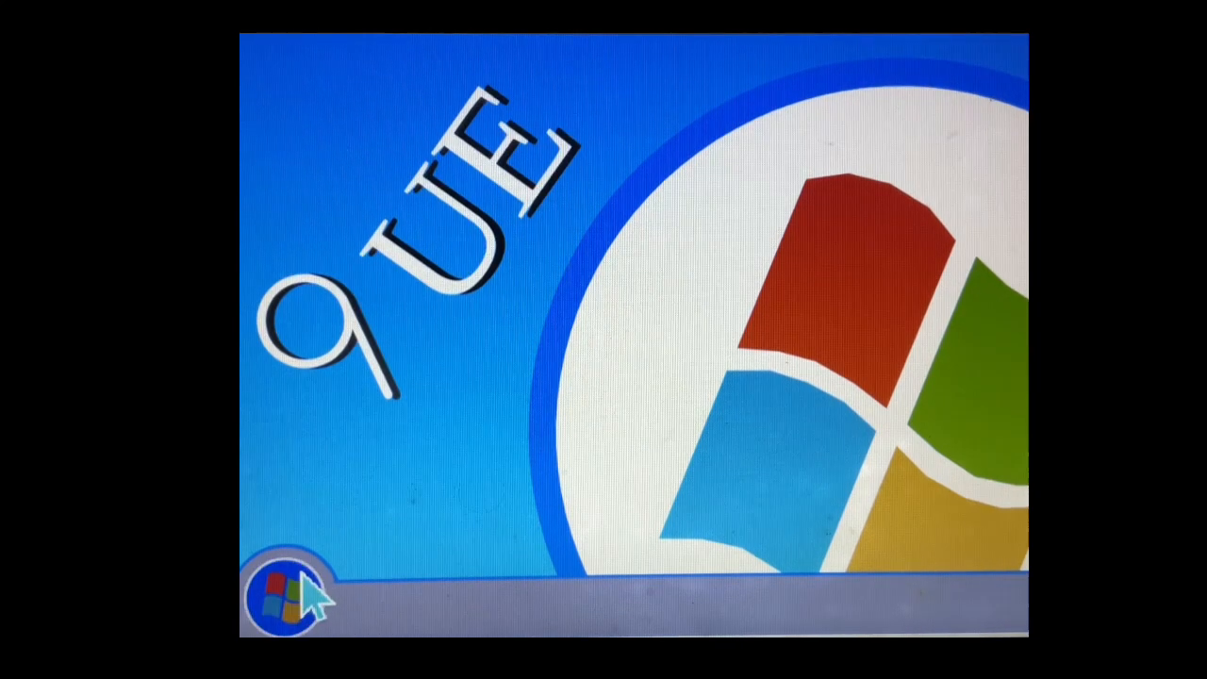
pyautogui.click(293, 590)
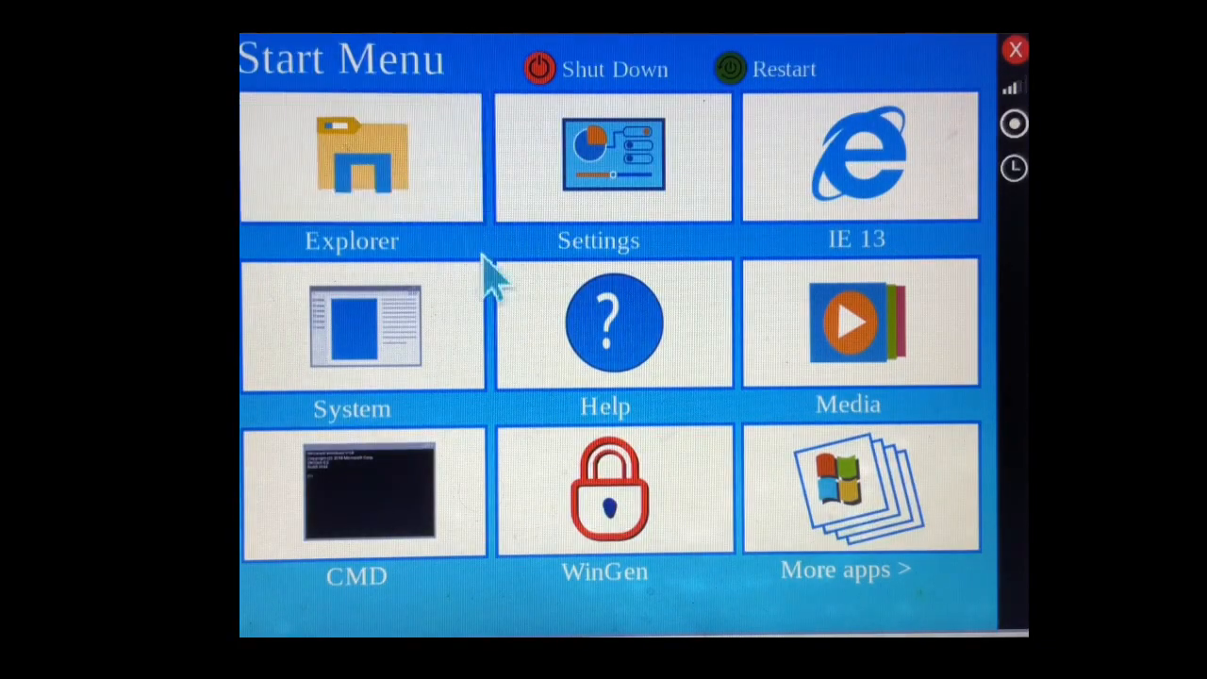
pyautogui.moveTo(452, 89)
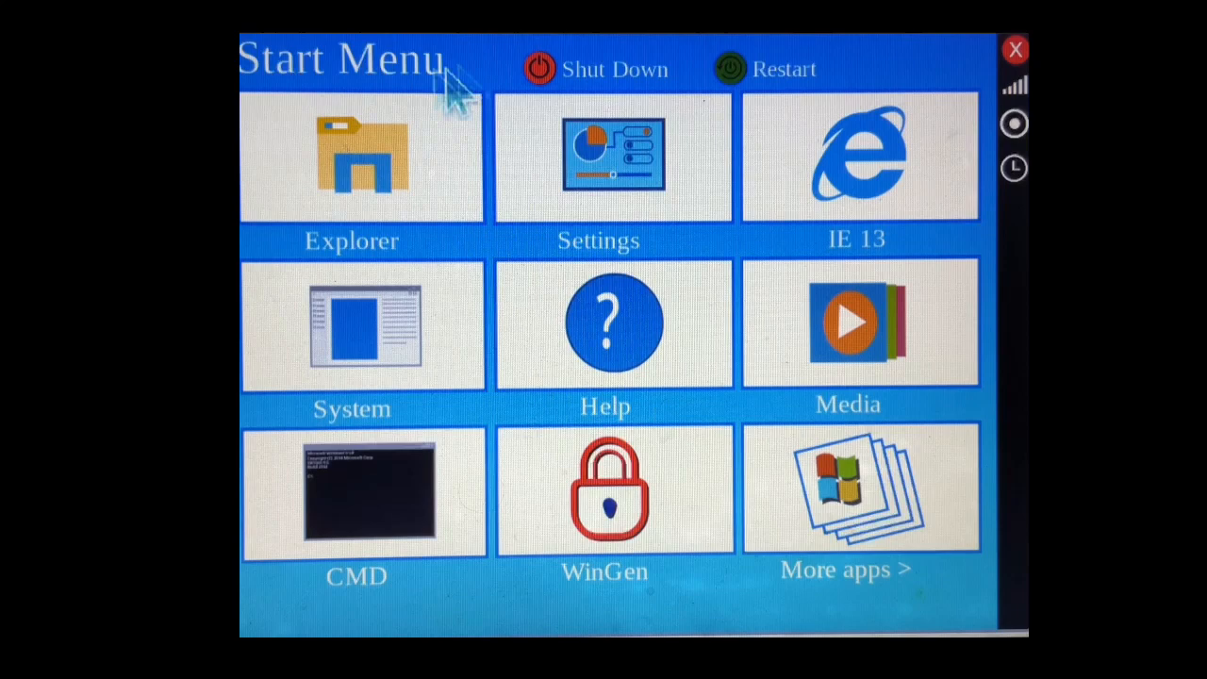
# - Open Explorer, enter the C:\ - BOOT drive, and choose Show files
pyautogui.click(361, 157)
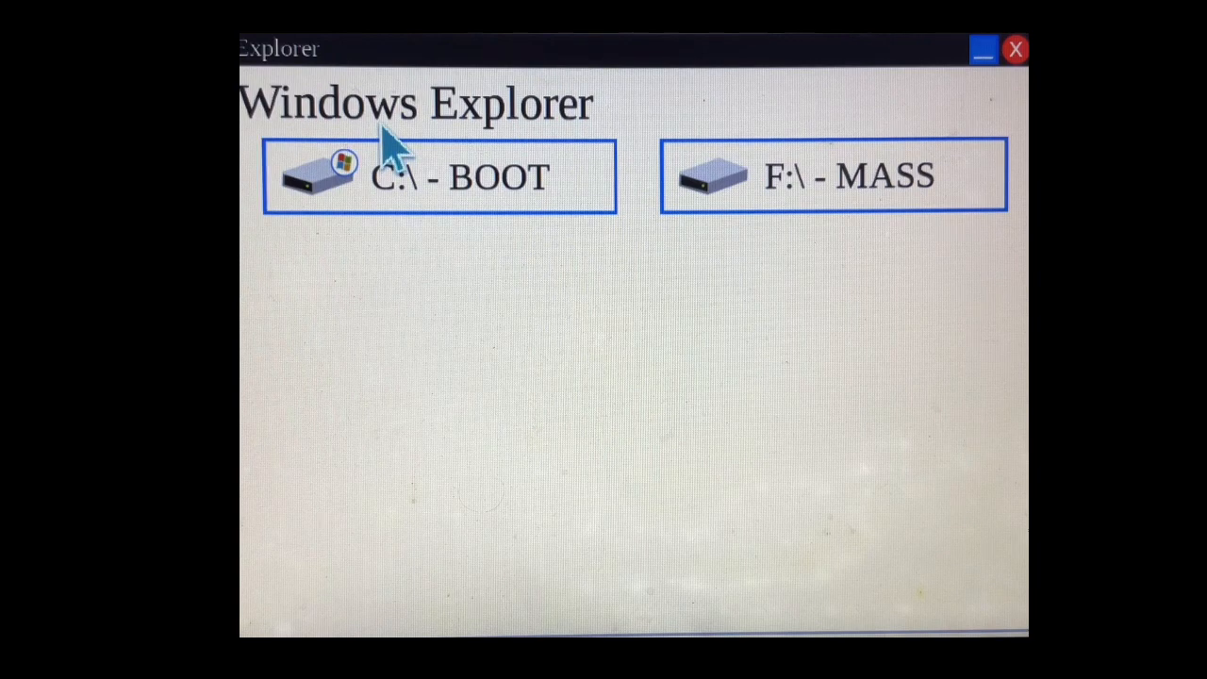
pyautogui.moveTo(391, 179)
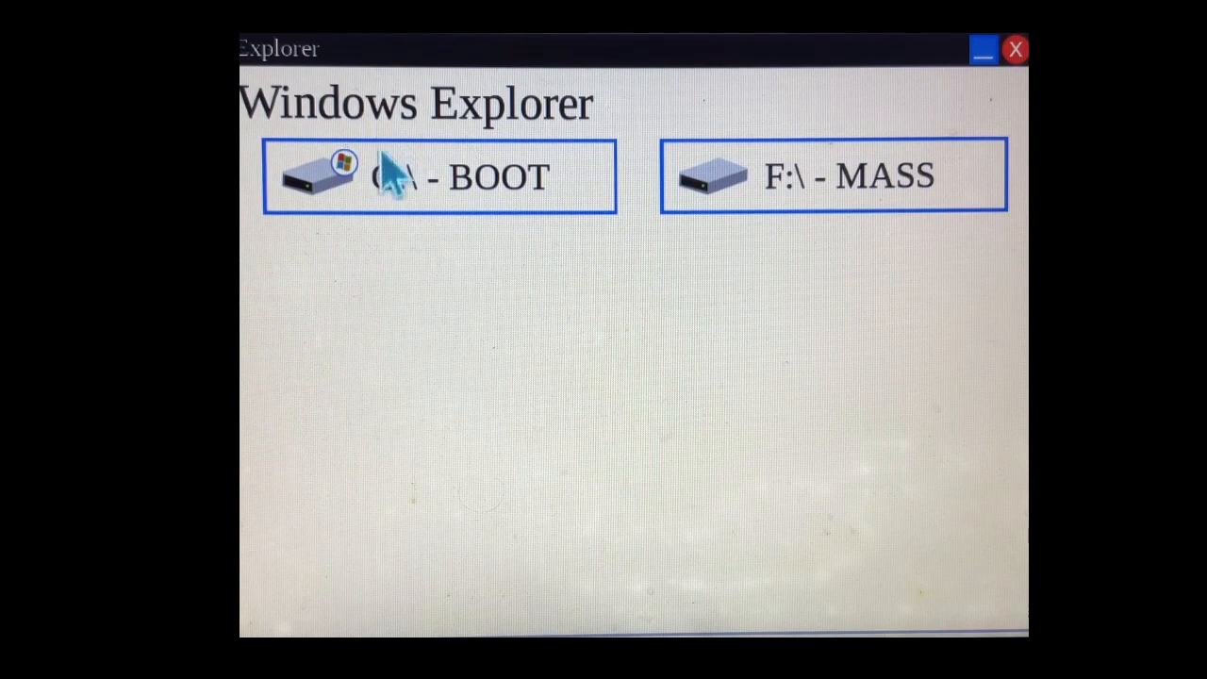
pyautogui.click(438, 177)
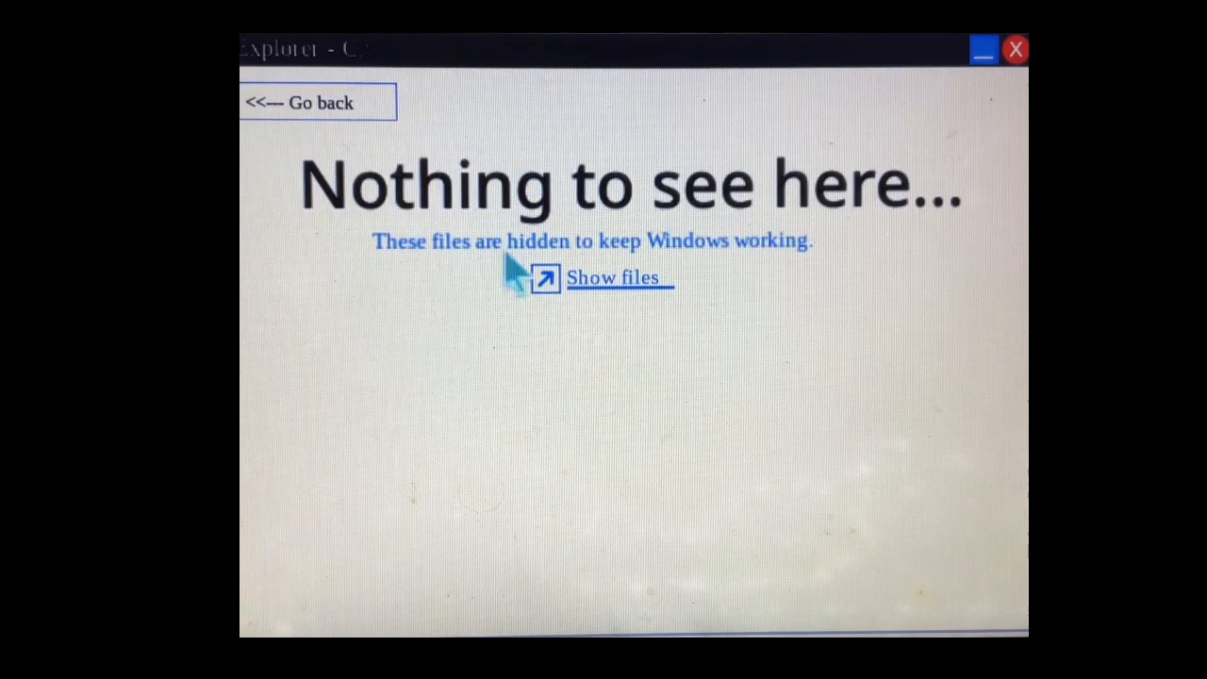
pyautogui.click(612, 277)
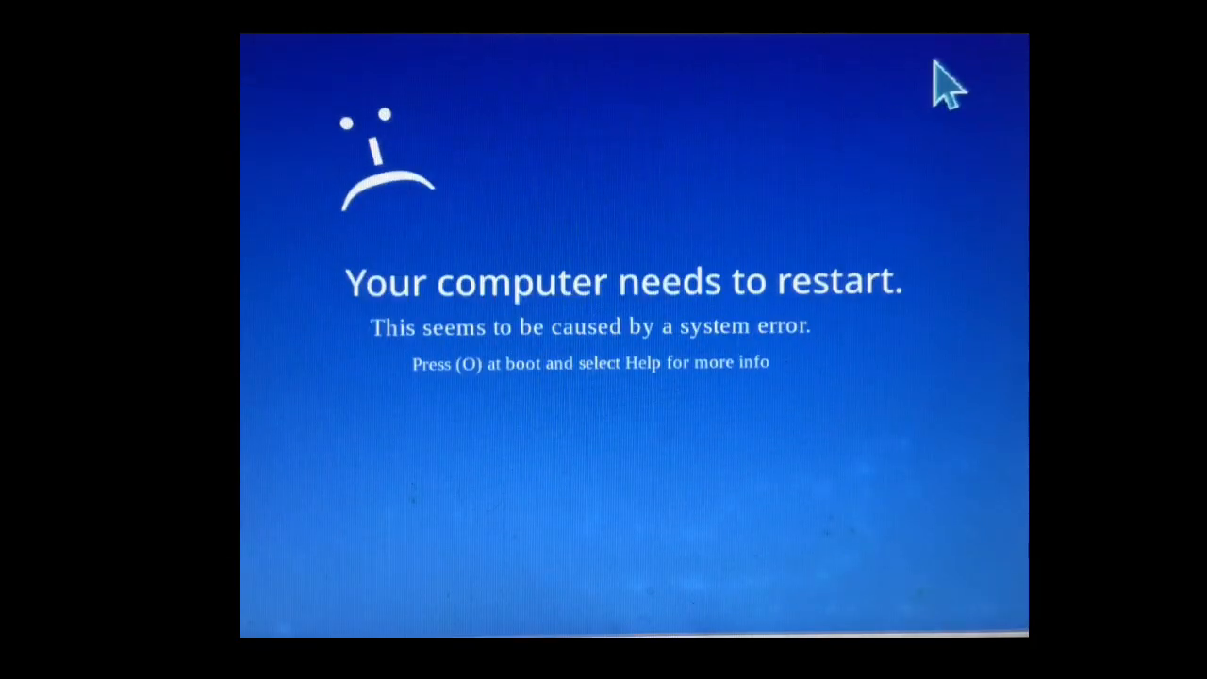
pyautogui.moveTo(828, 158)
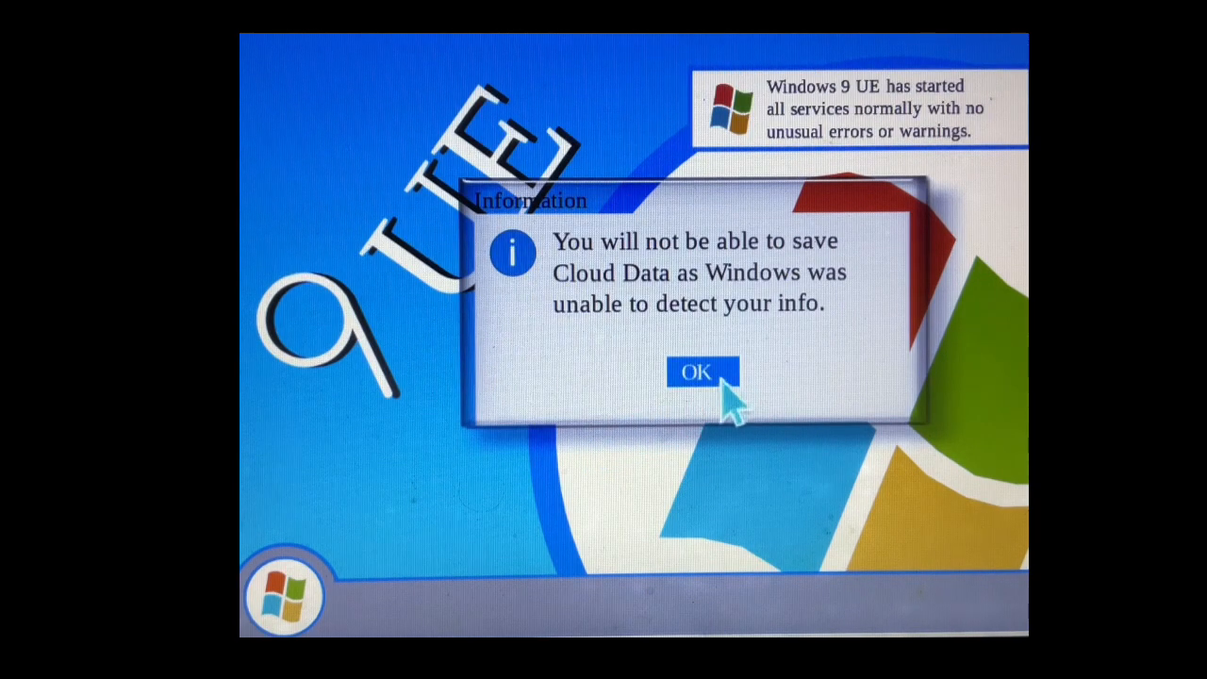
# - Dismiss the cloud notice, view System Information's version and hardware specs, then minimize it
pyautogui.click(696, 372)
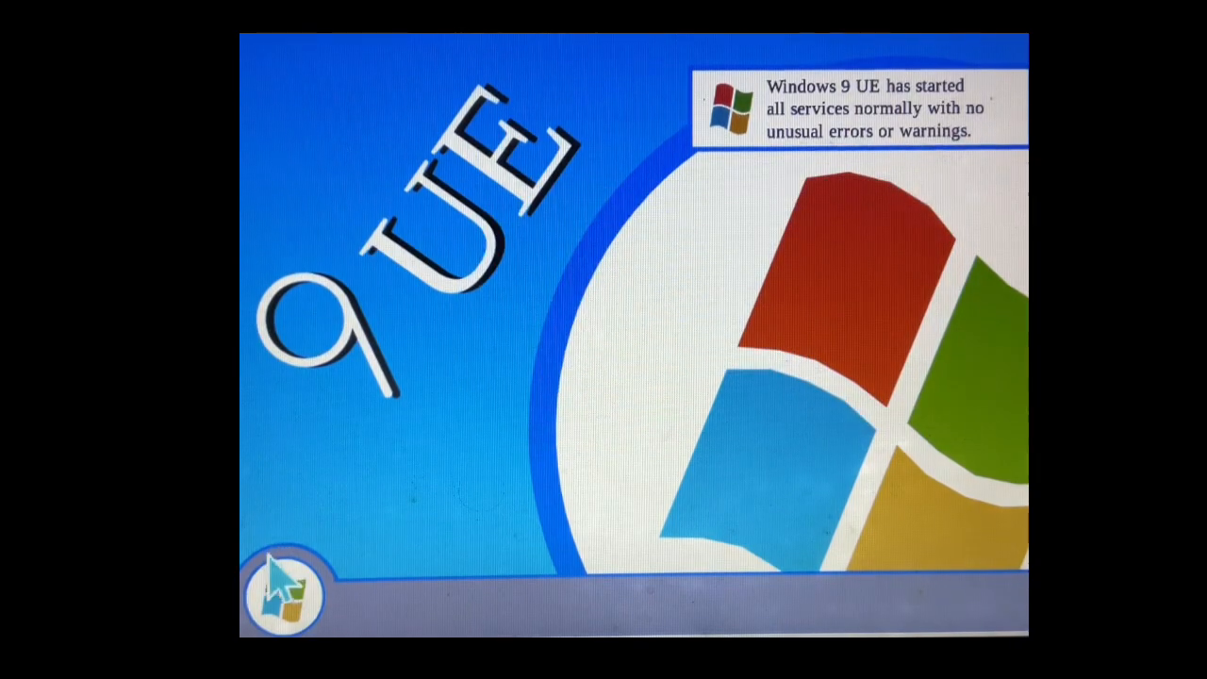
pyautogui.click(283, 594)
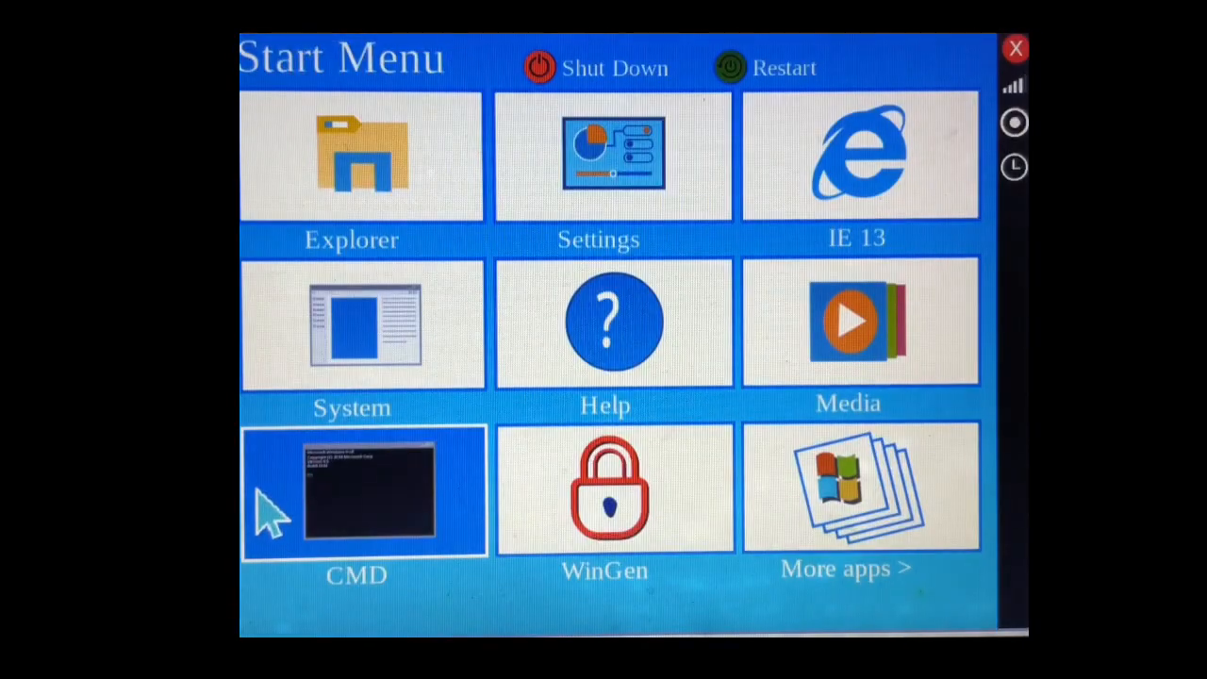
pyautogui.moveTo(302, 391)
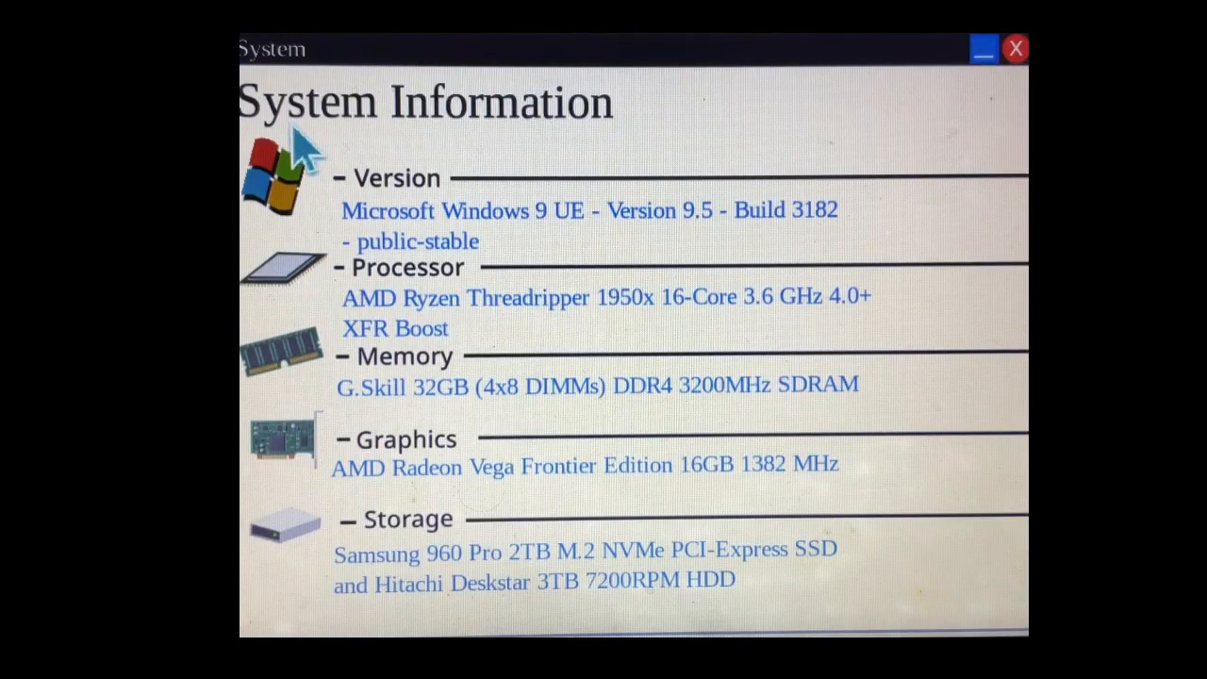
pyautogui.moveTo(645, 565)
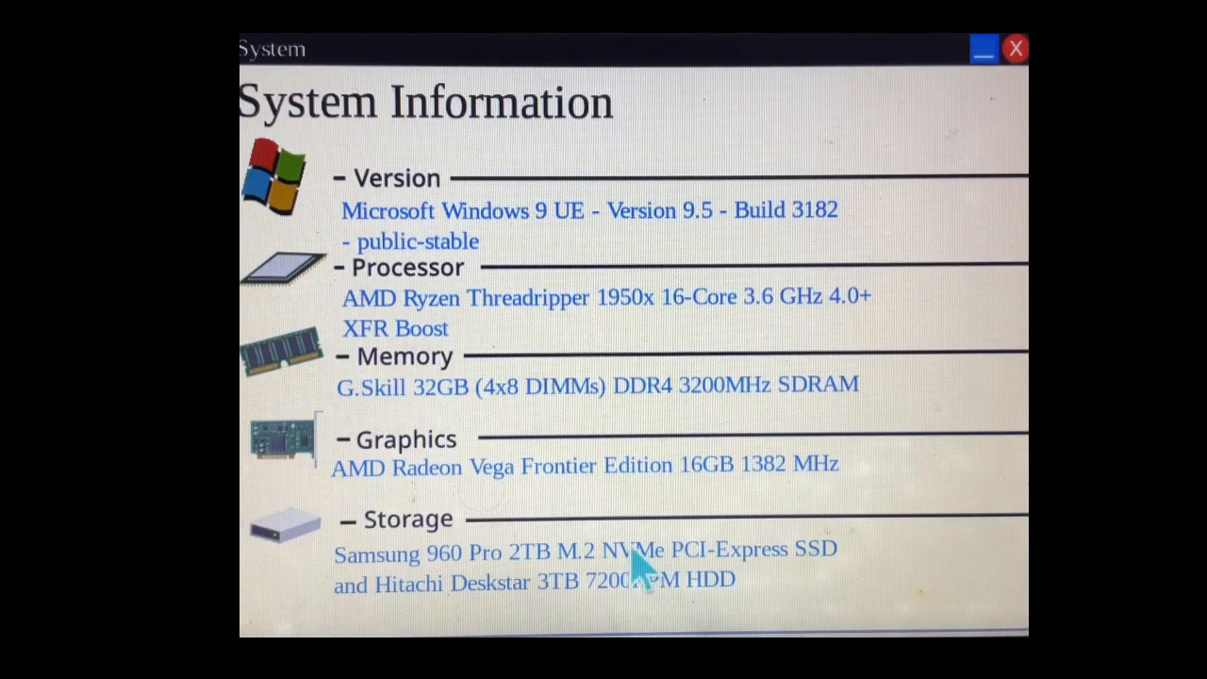
pyautogui.moveTo(782, 400)
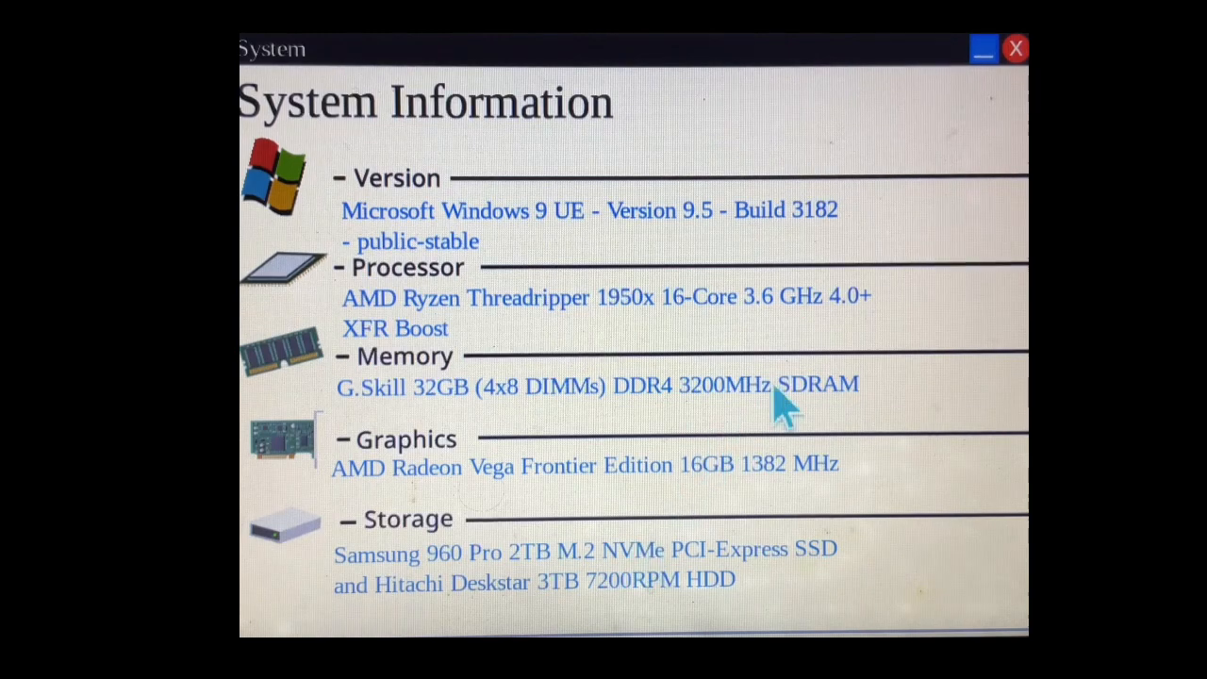
pyautogui.moveTo(985, 71)
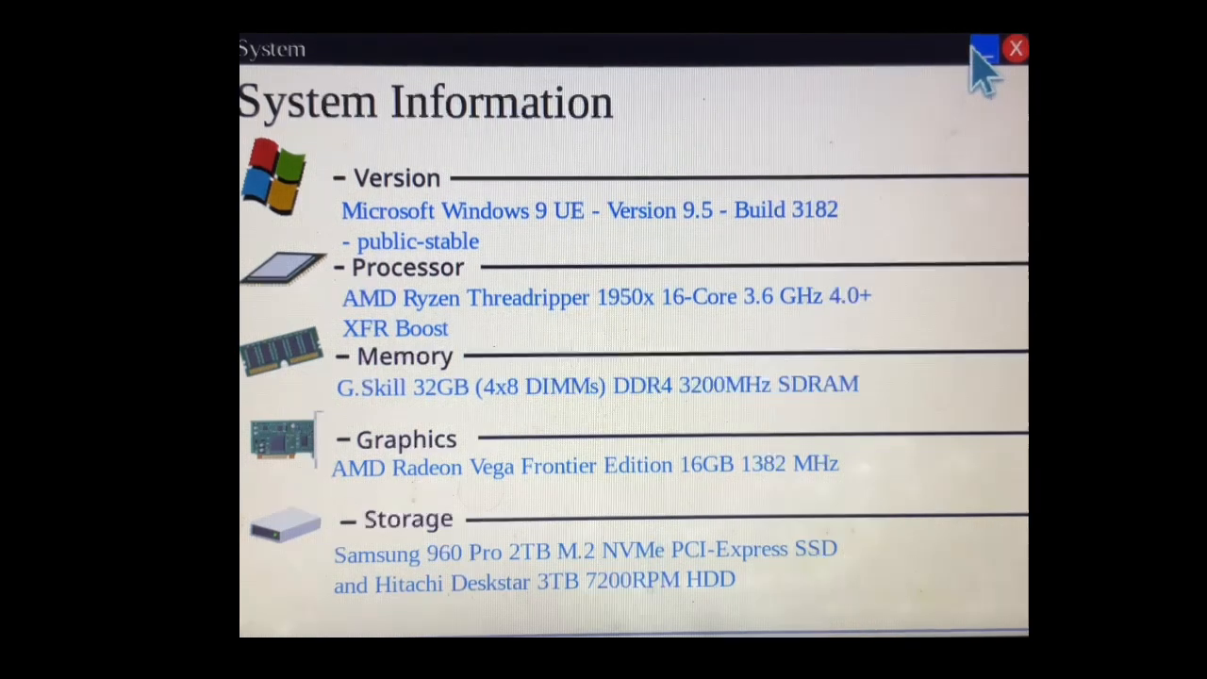
pyautogui.click(981, 49)
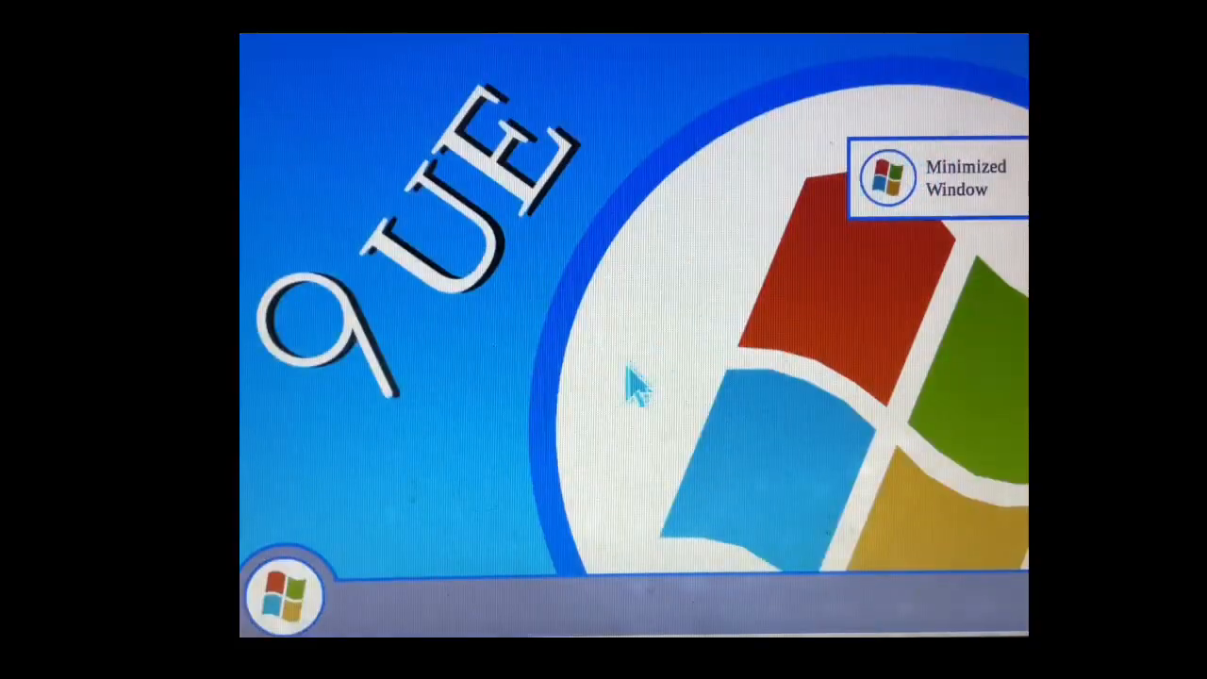
pyautogui.moveTo(292, 599)
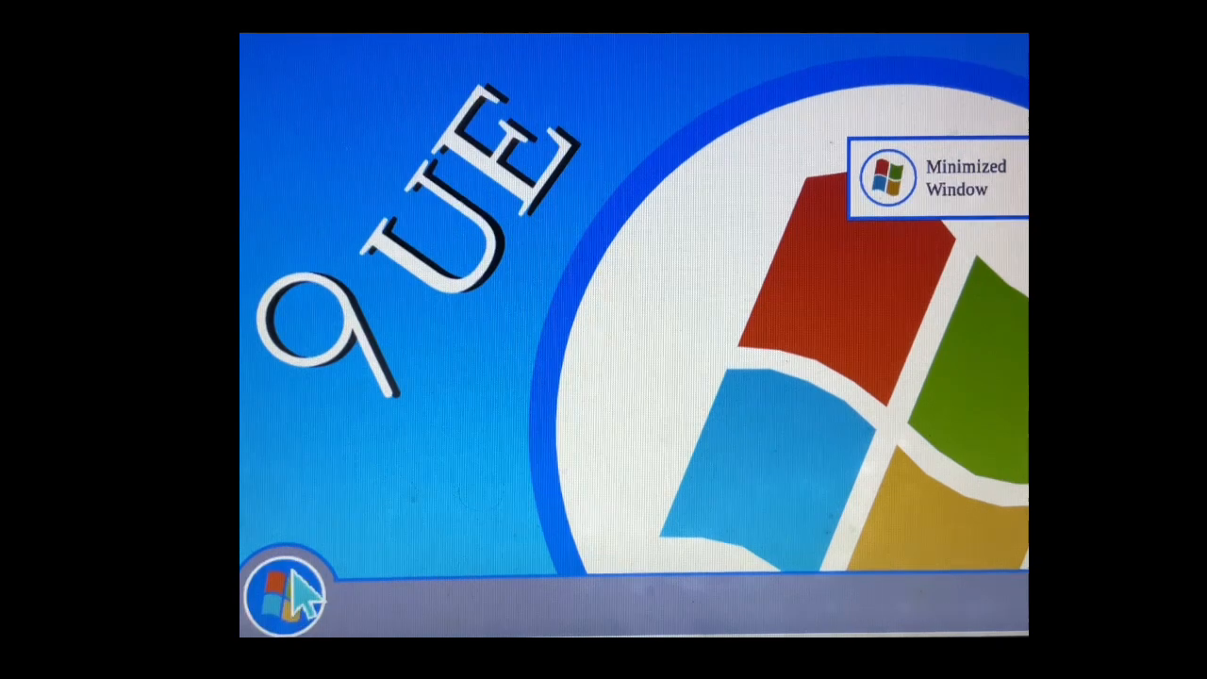
# - Browse to 'youtube' in IE 13 and close it after the Error 404
pyautogui.click(288, 594)
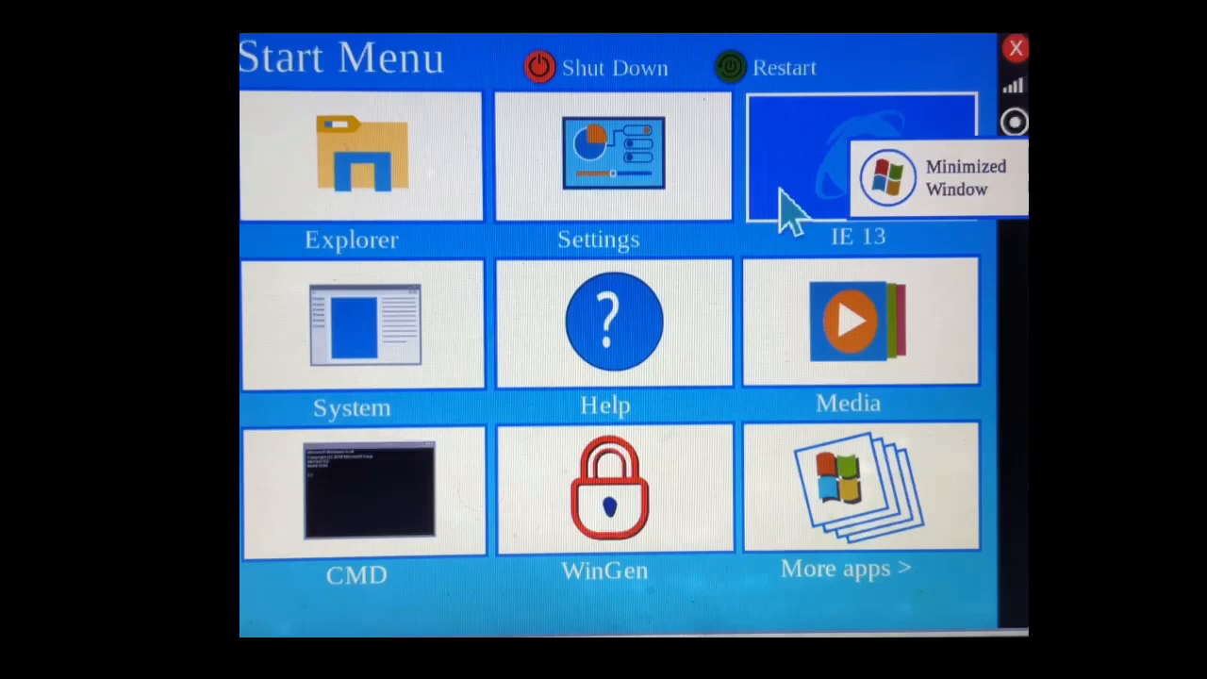
pyautogui.click(856, 155)
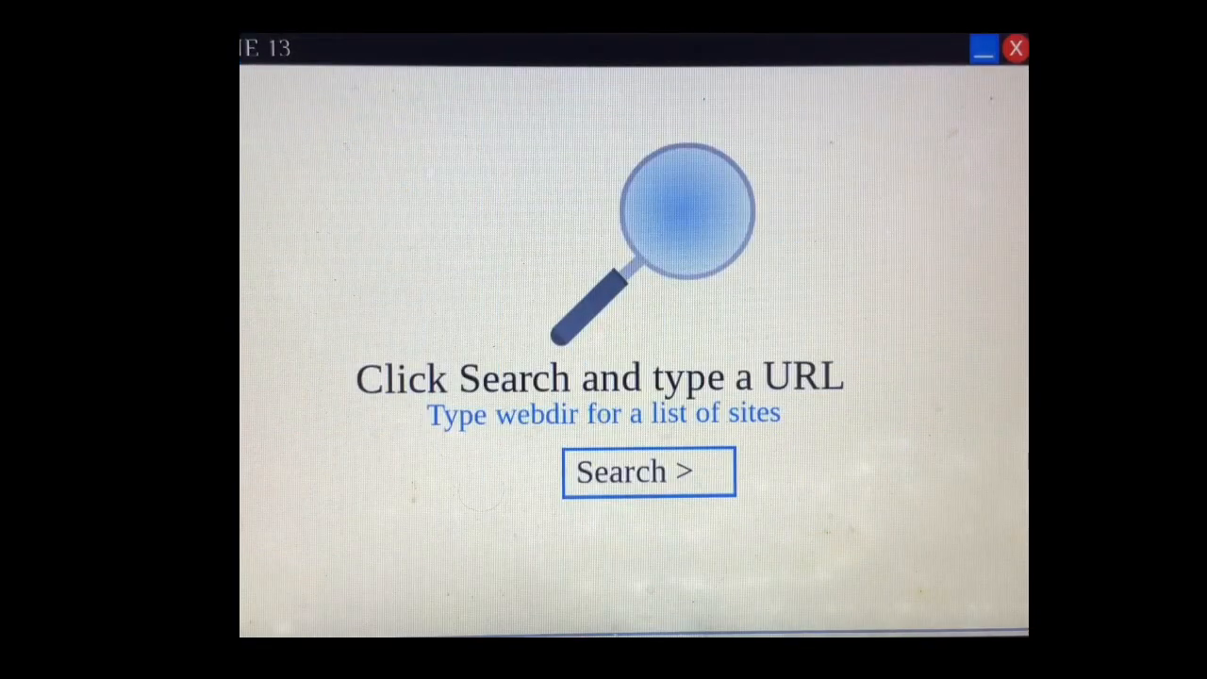
pyautogui.click(647, 471)
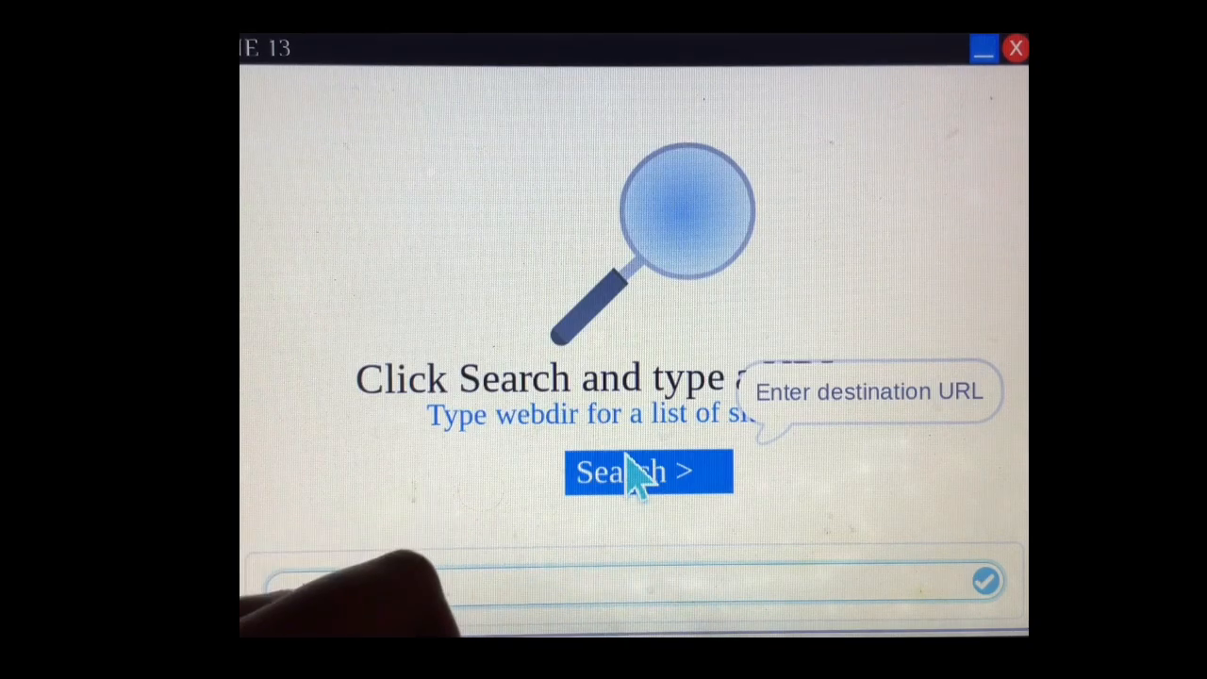
pyautogui.write('youtube')
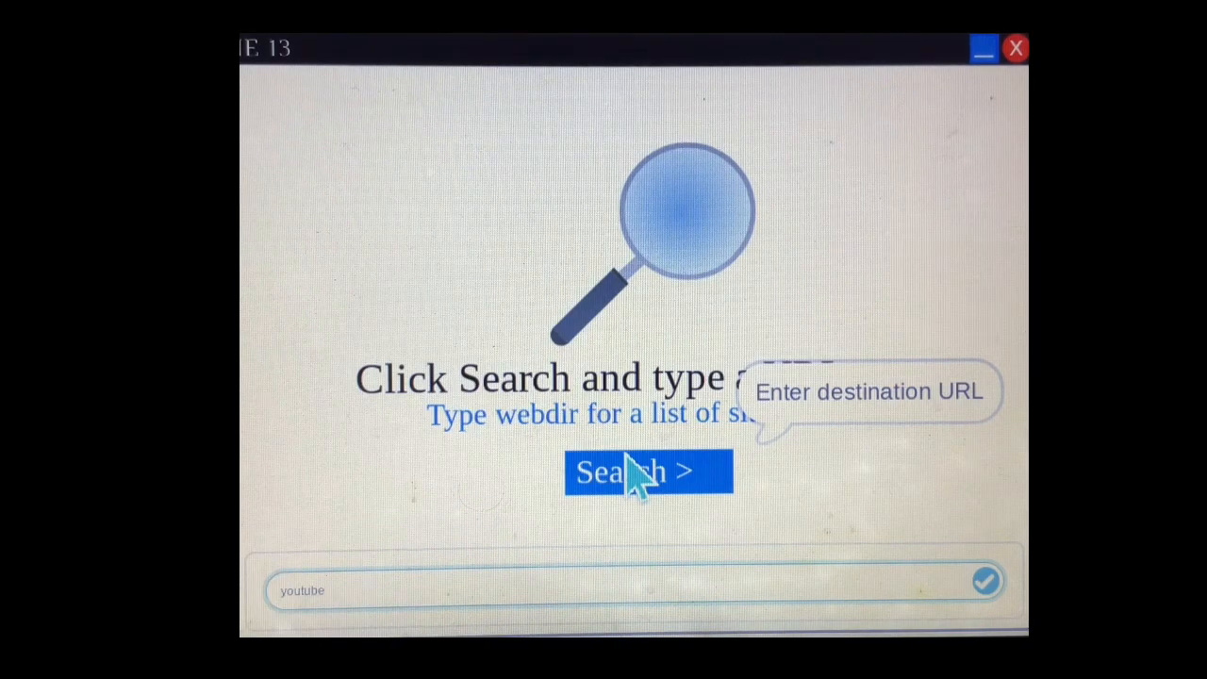
pyautogui.click(648, 471)
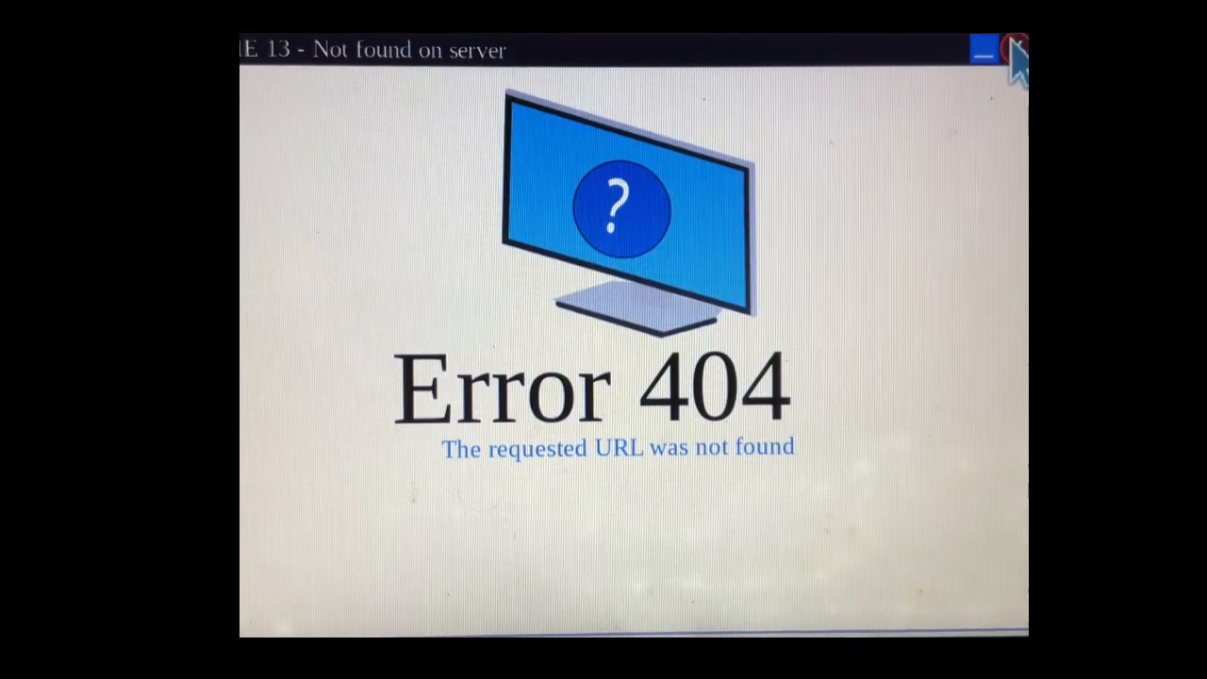
pyautogui.click(984, 51)
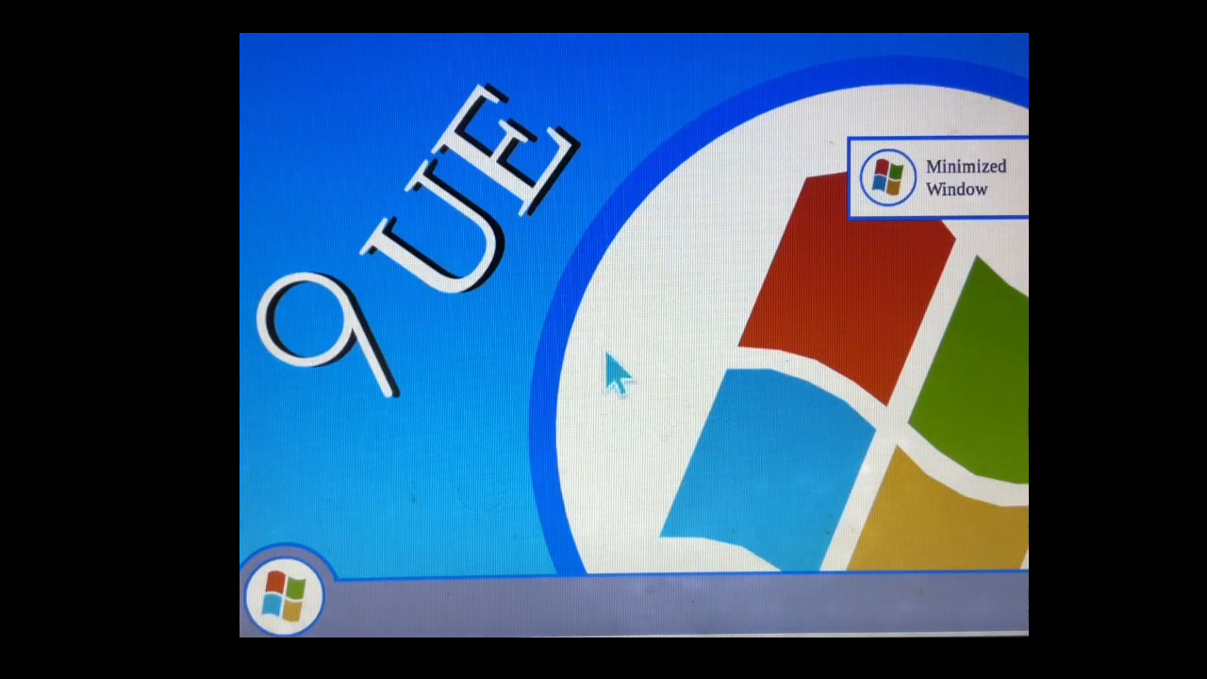
# - Choose Restart from the Start Menu and let the desktop reload
pyautogui.click(288, 594)
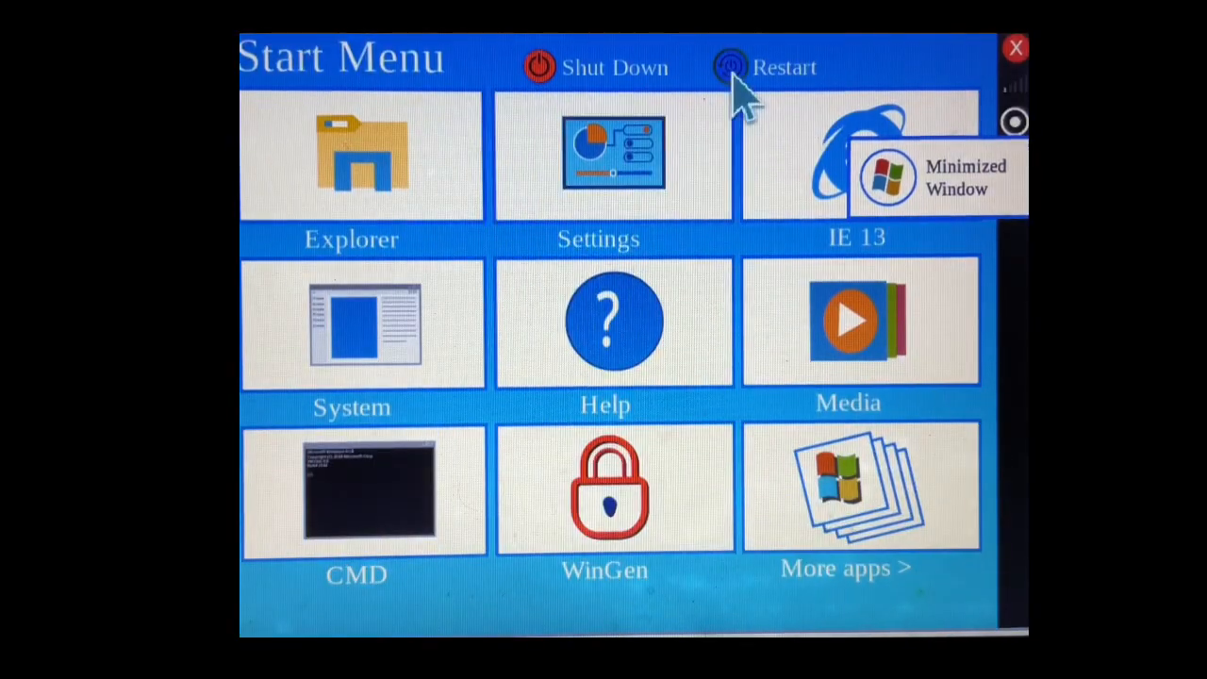
pyautogui.click(731, 67)
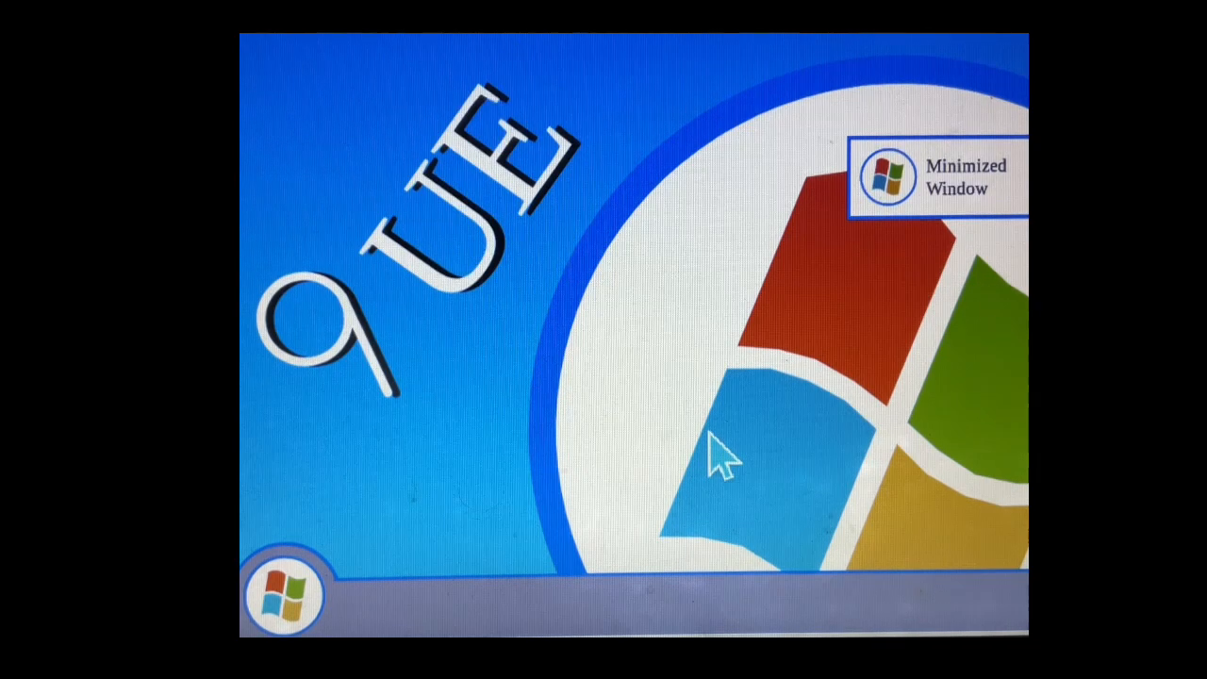
pyautogui.moveTo(368, 575)
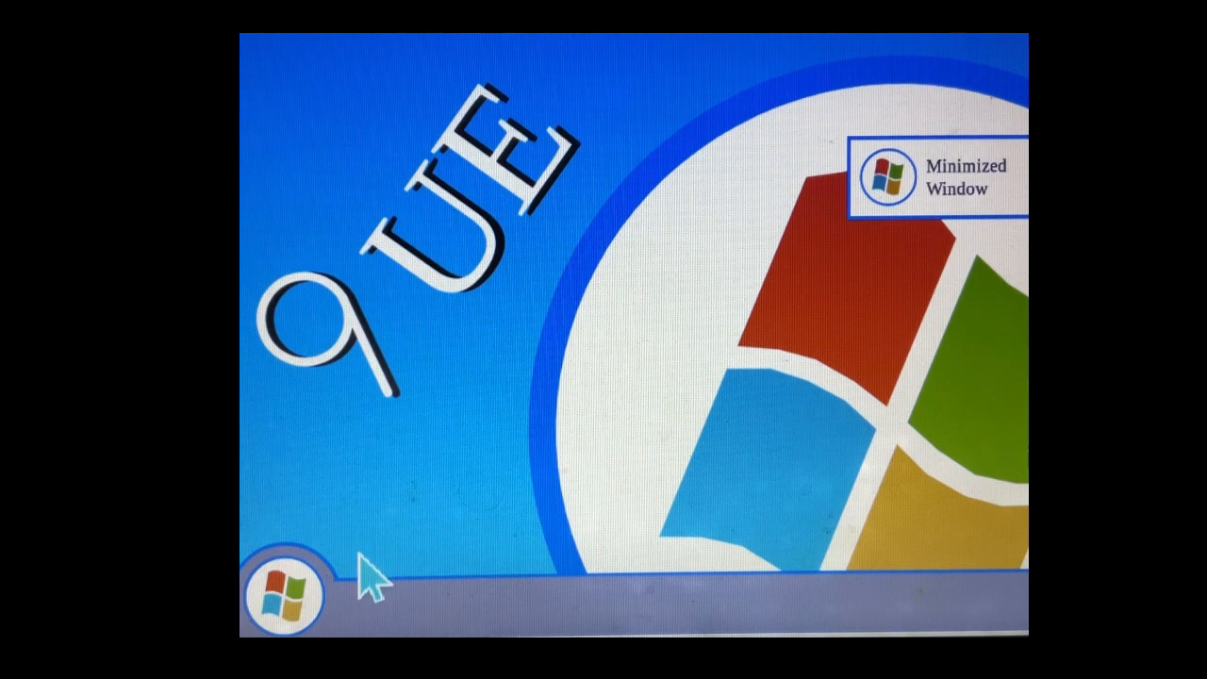
# - Launch WinGen, press Gen! four times for product keys, then close it
pyautogui.click(286, 594)
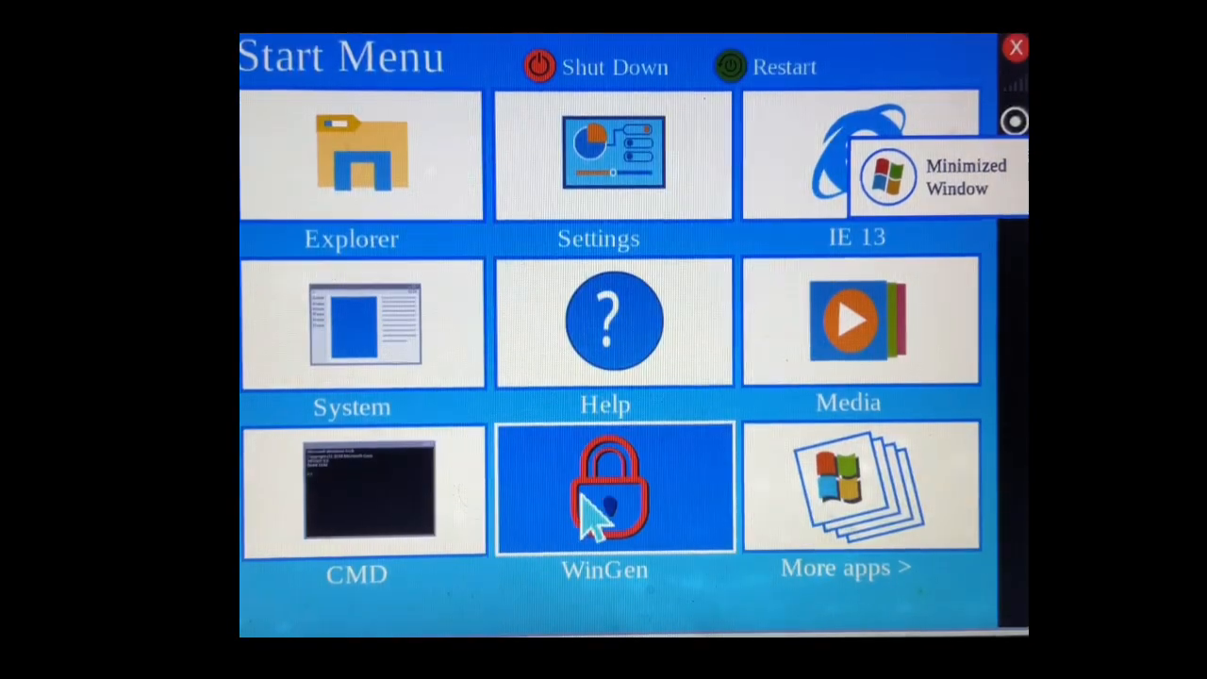
pyautogui.click(614, 490)
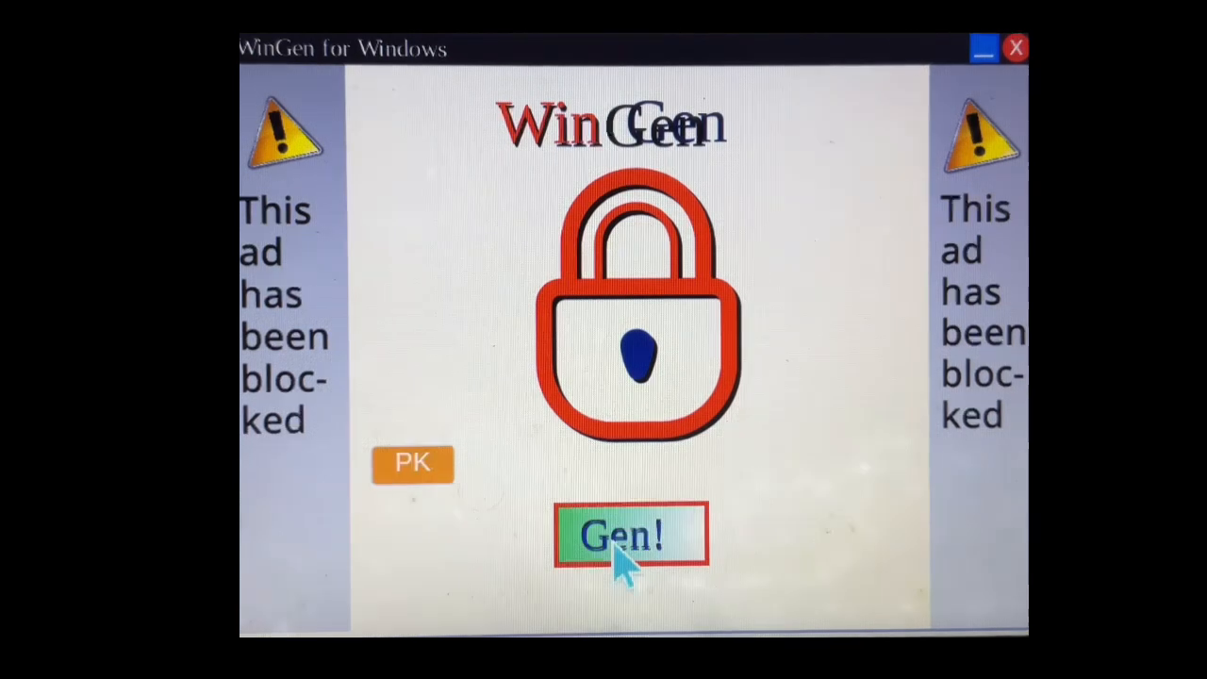
pyautogui.click(625, 535)
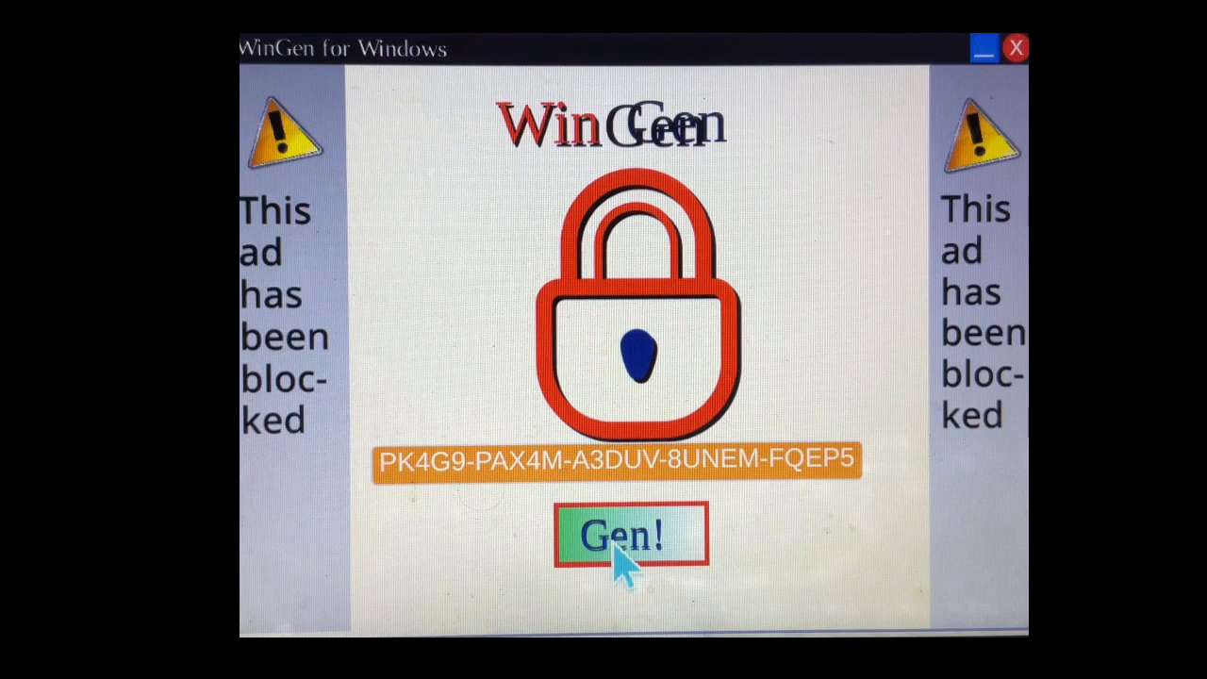
pyautogui.click(620, 536)
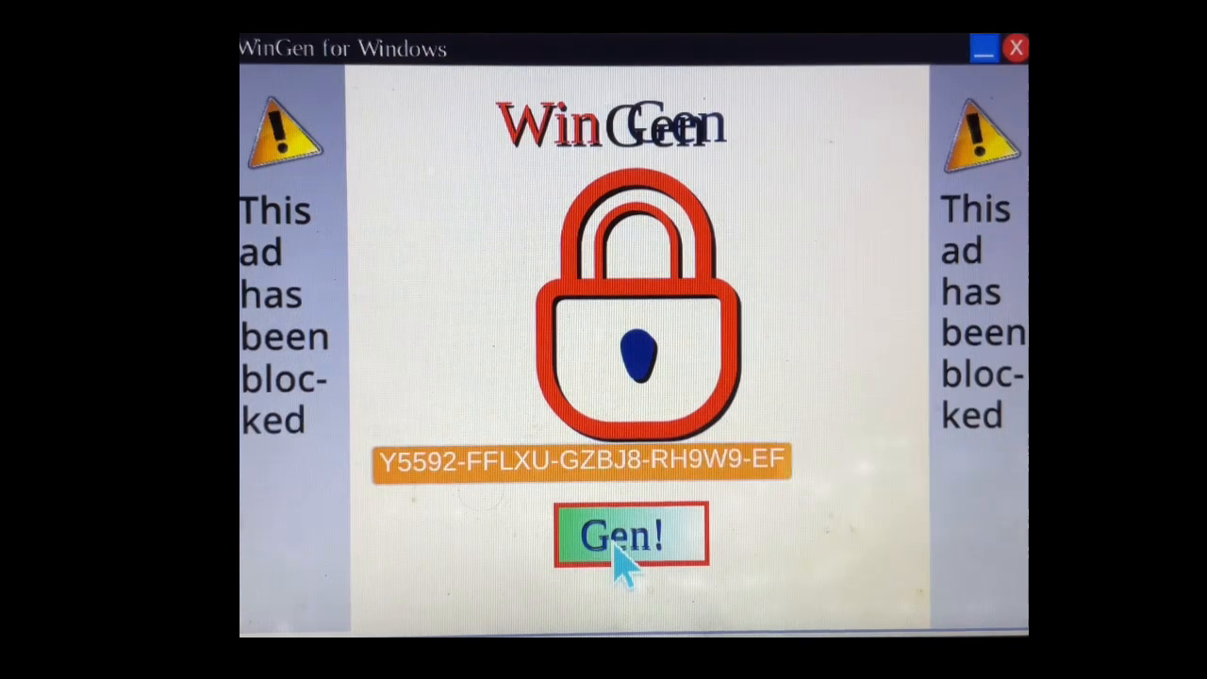
pyautogui.click(624, 534)
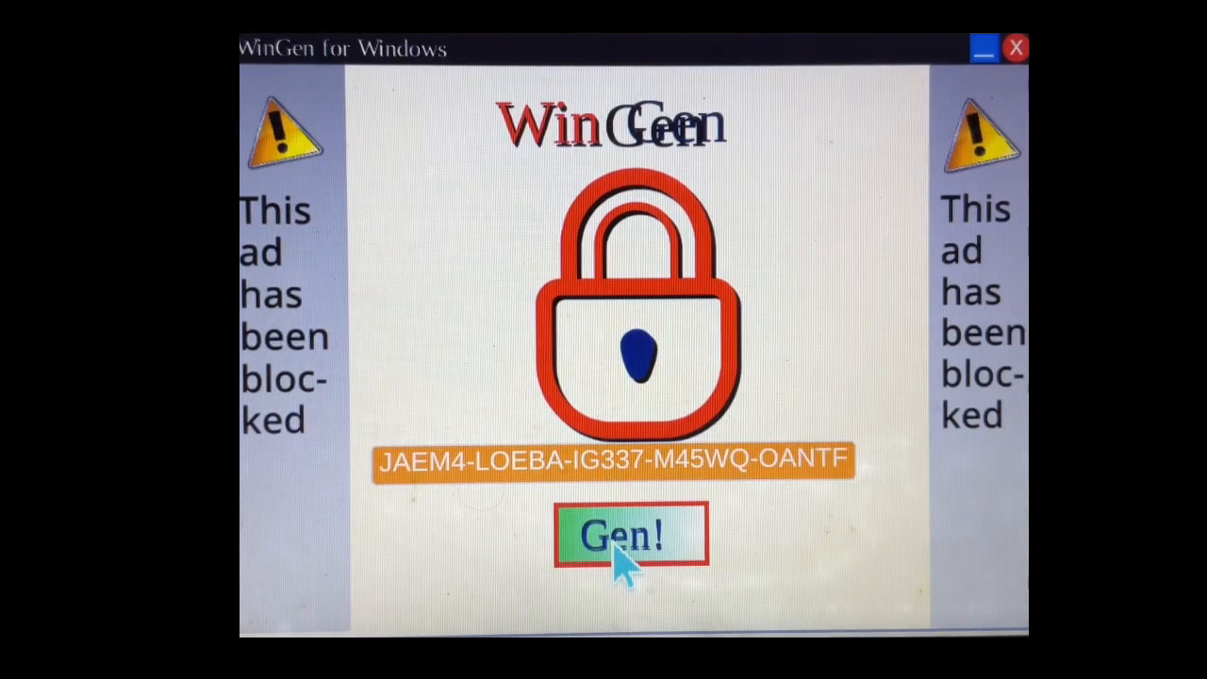
pyautogui.click(623, 535)
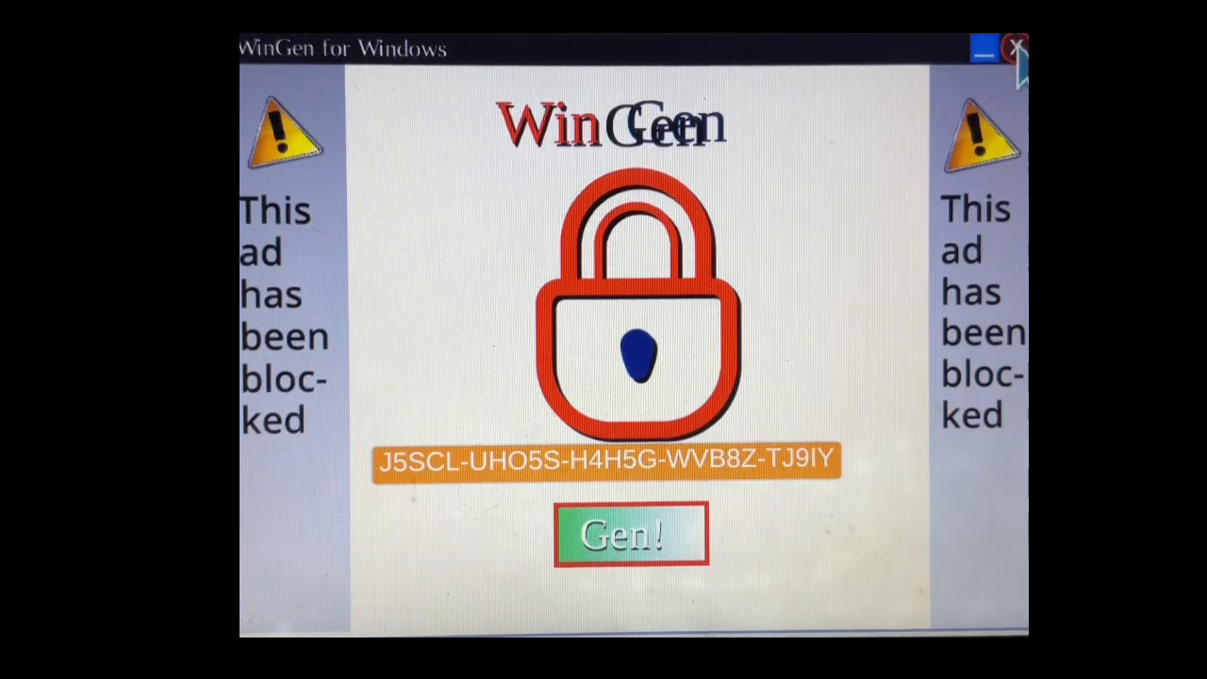
pyautogui.click(984, 49)
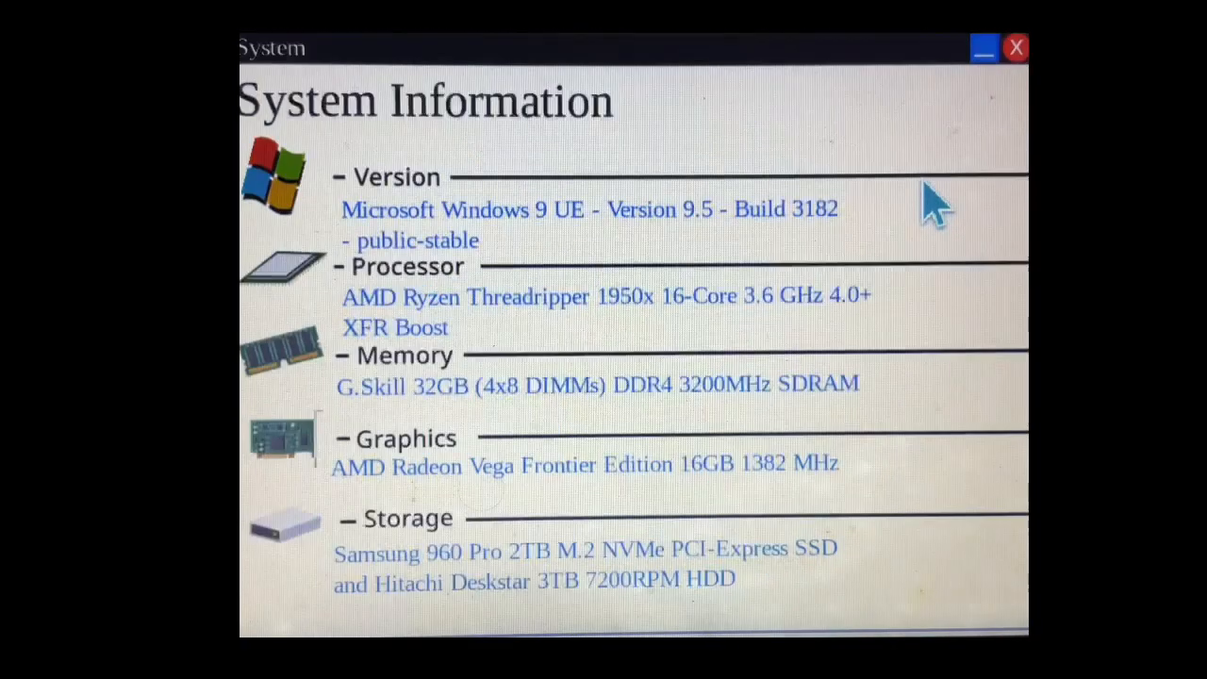
pyautogui.moveTo(566, 368)
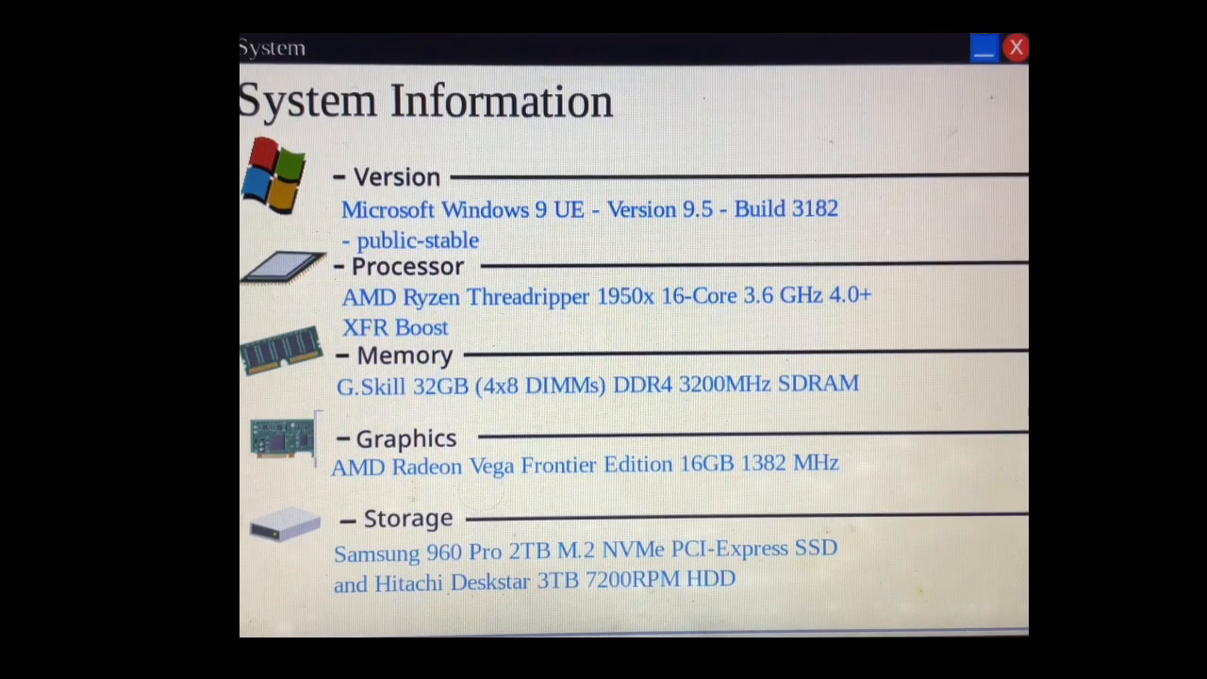
# - Click the red X on the System Information window
pyautogui.click(982, 49)
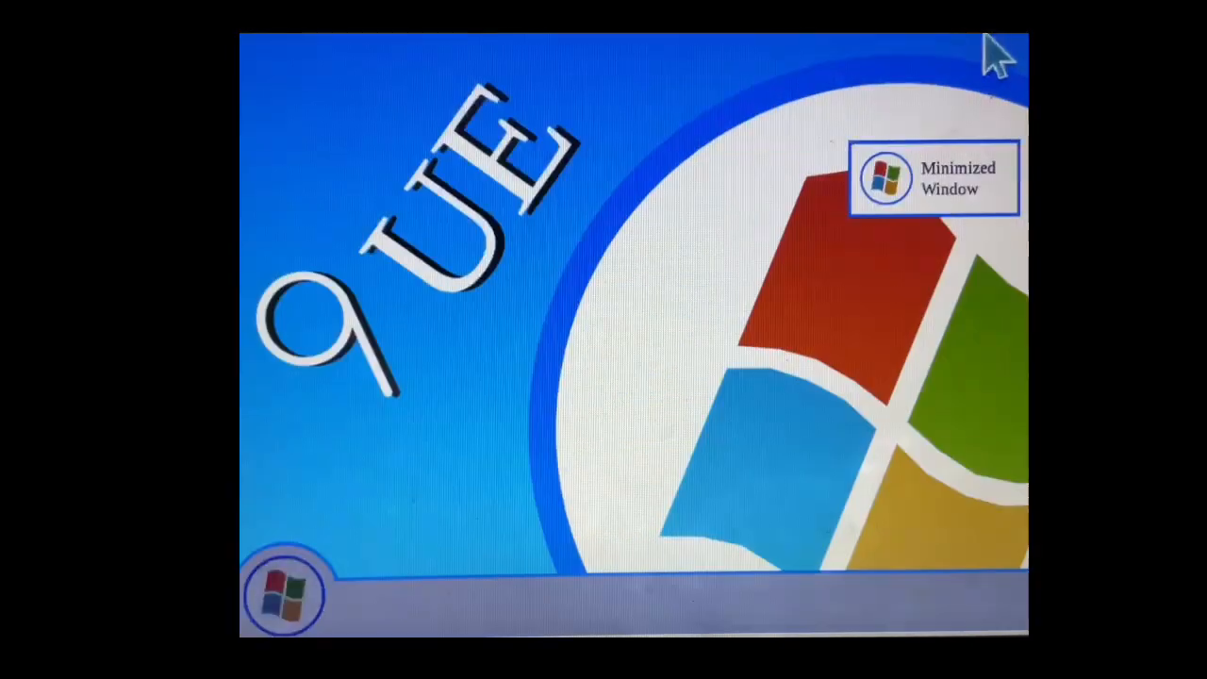
pyautogui.moveTo(419, 401)
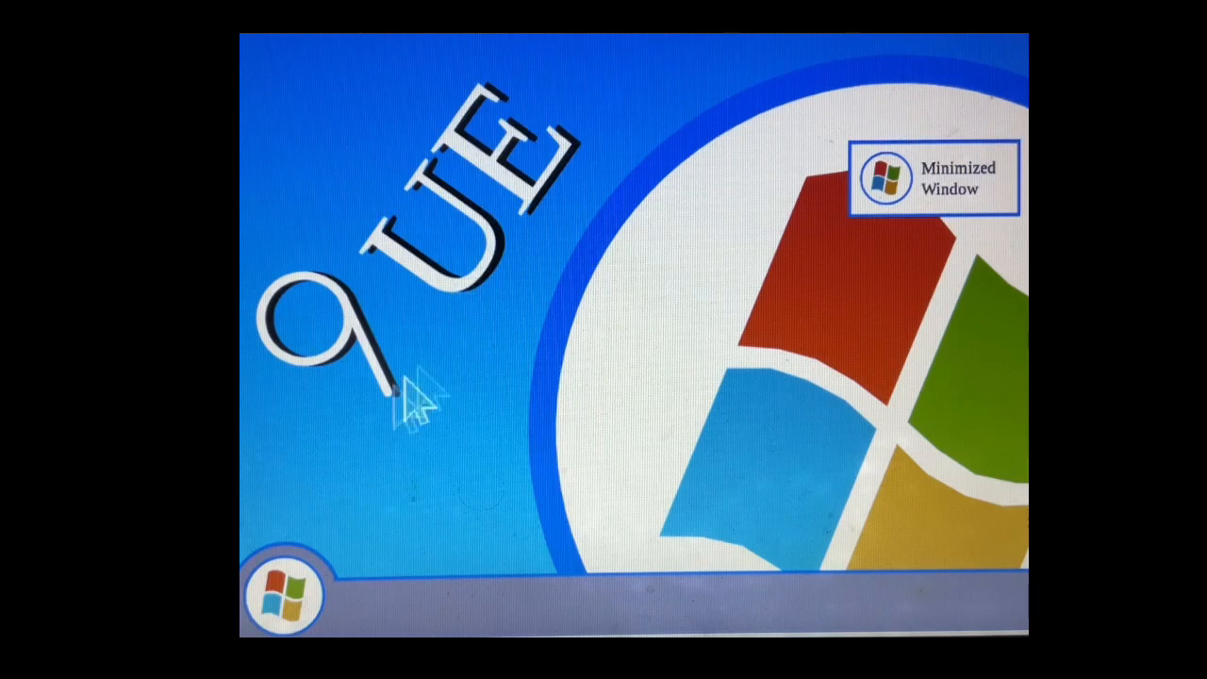
pyautogui.moveTo(283, 594)
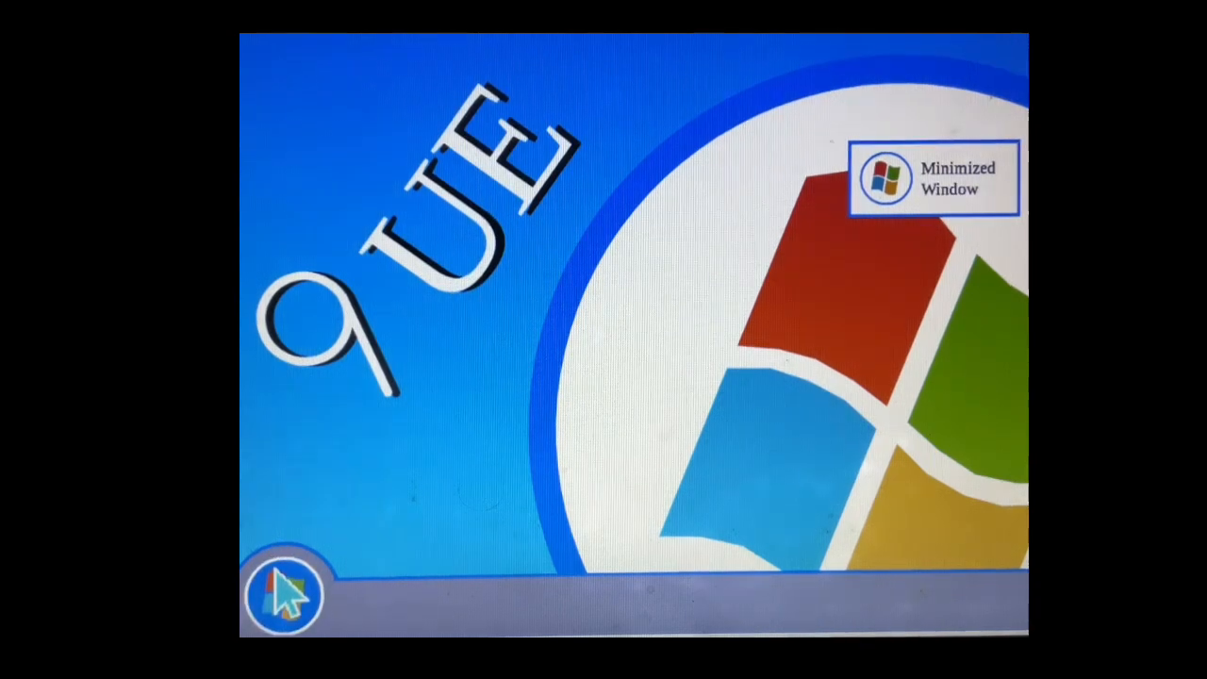